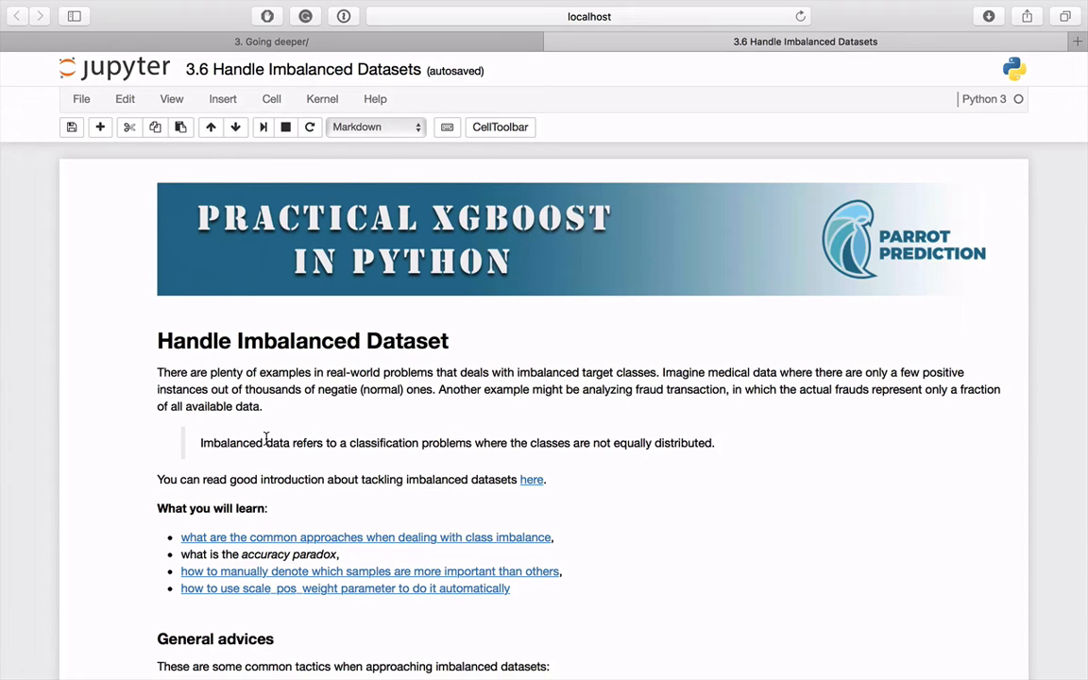
{"action": "scroll", "scroll_direction": "down", "scroll_amount": 3}
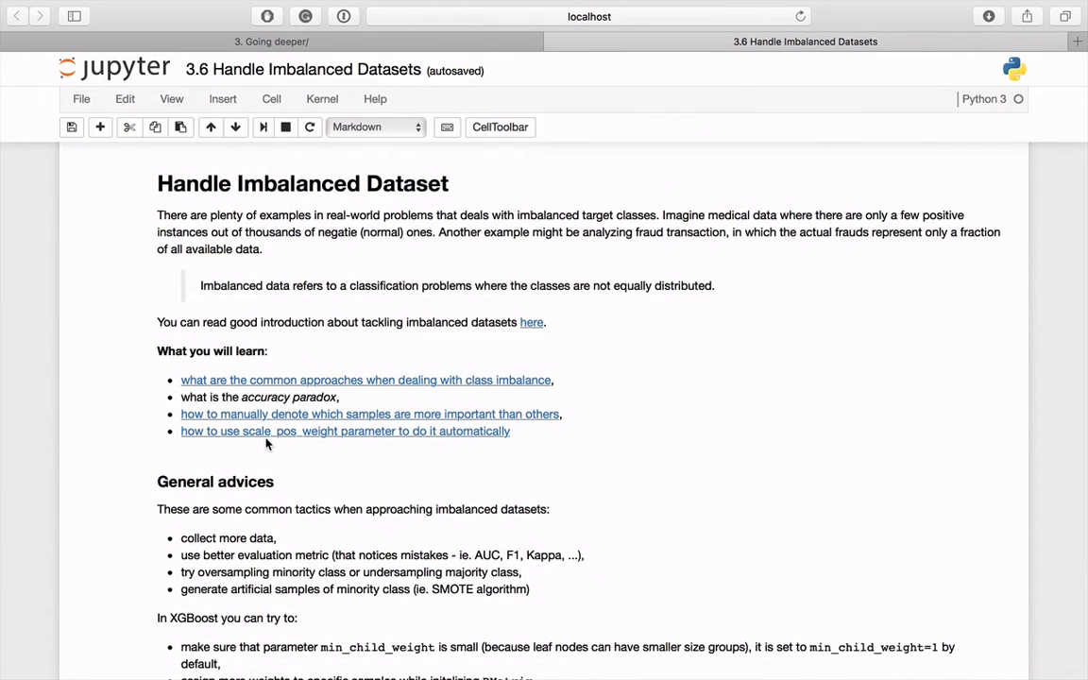
{"action": "mouse_move", "coordinate": [444, 410]}
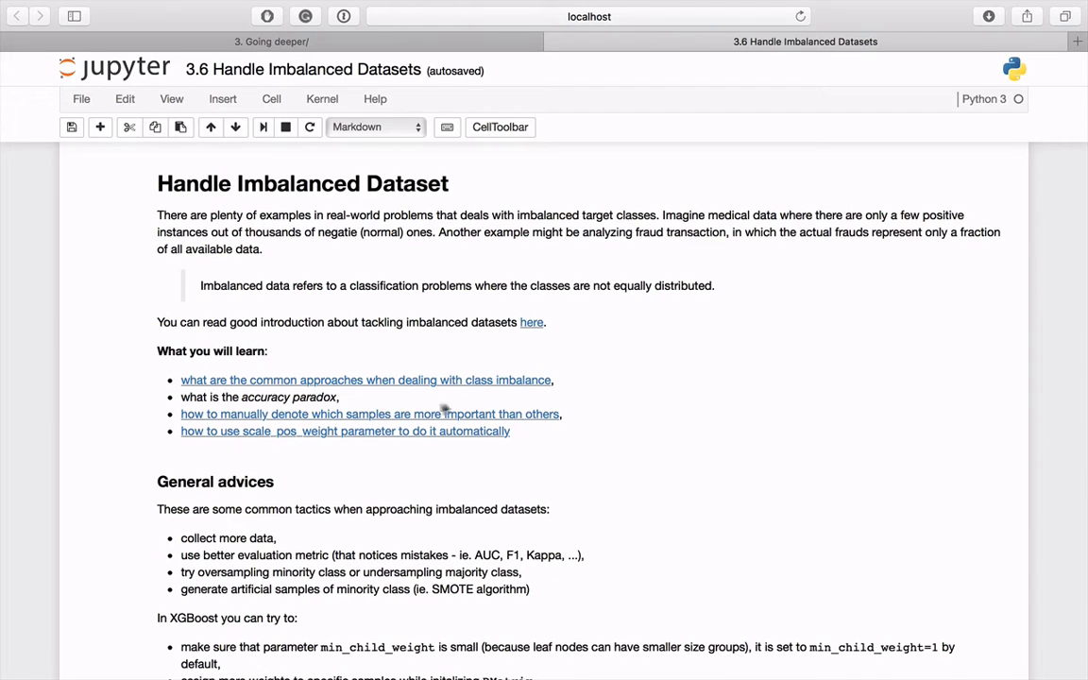
{"action": "mouse_move", "coordinate": [456, 408]}
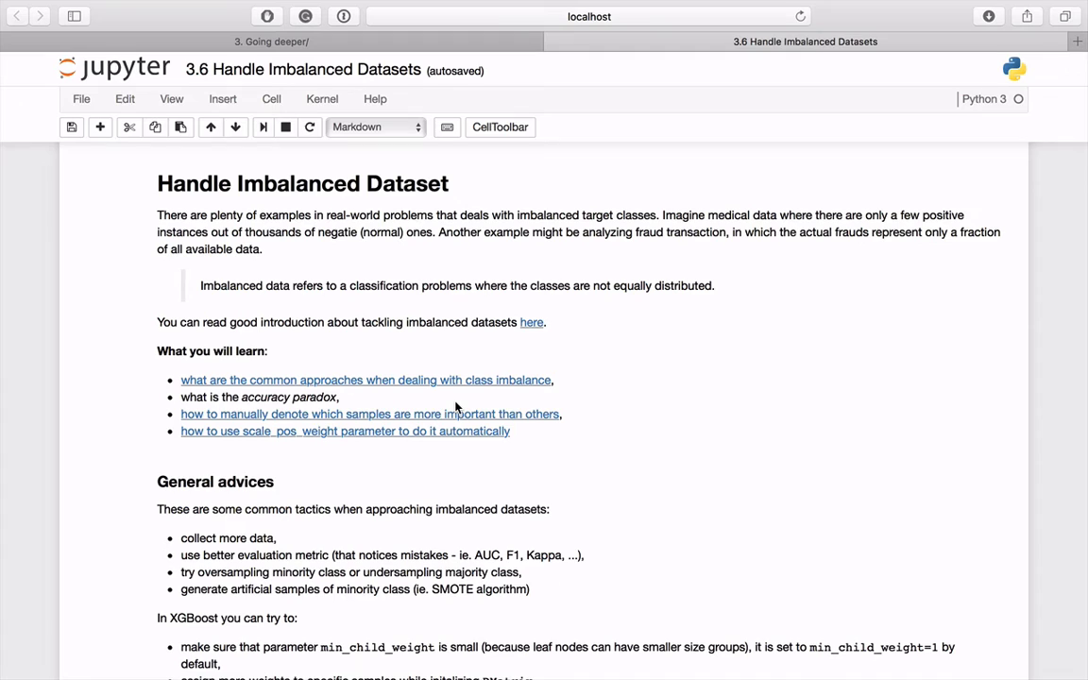
{"action": "mouse_move", "coordinate": [525, 404]}
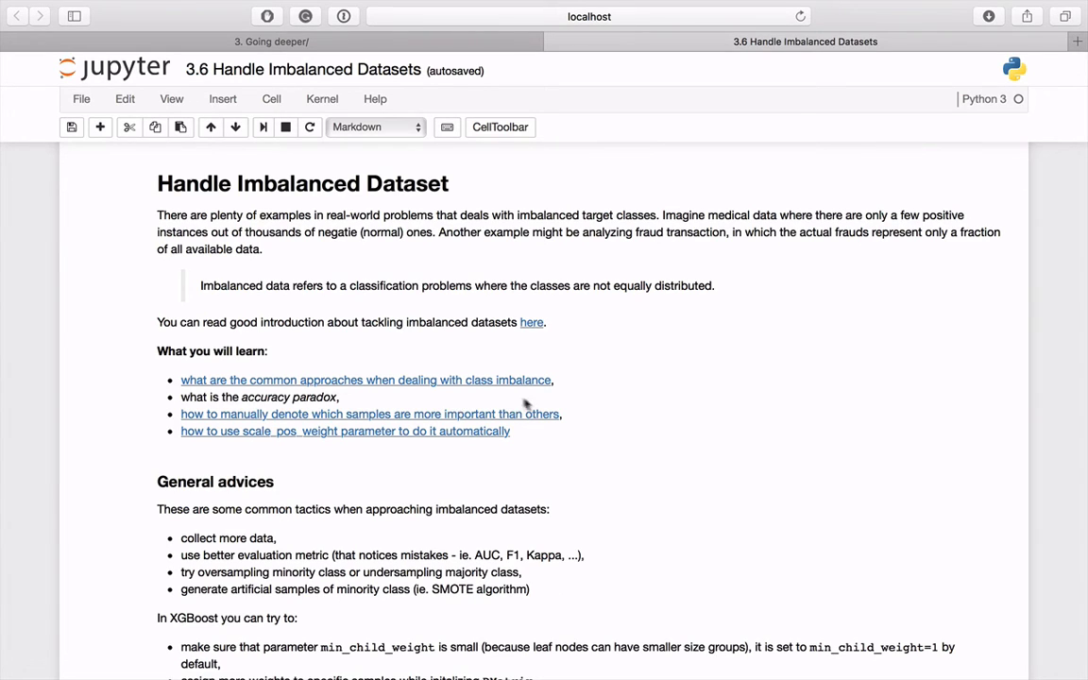
{"action": "scroll", "scroll_direction": "down", "scroll_amount": 3}
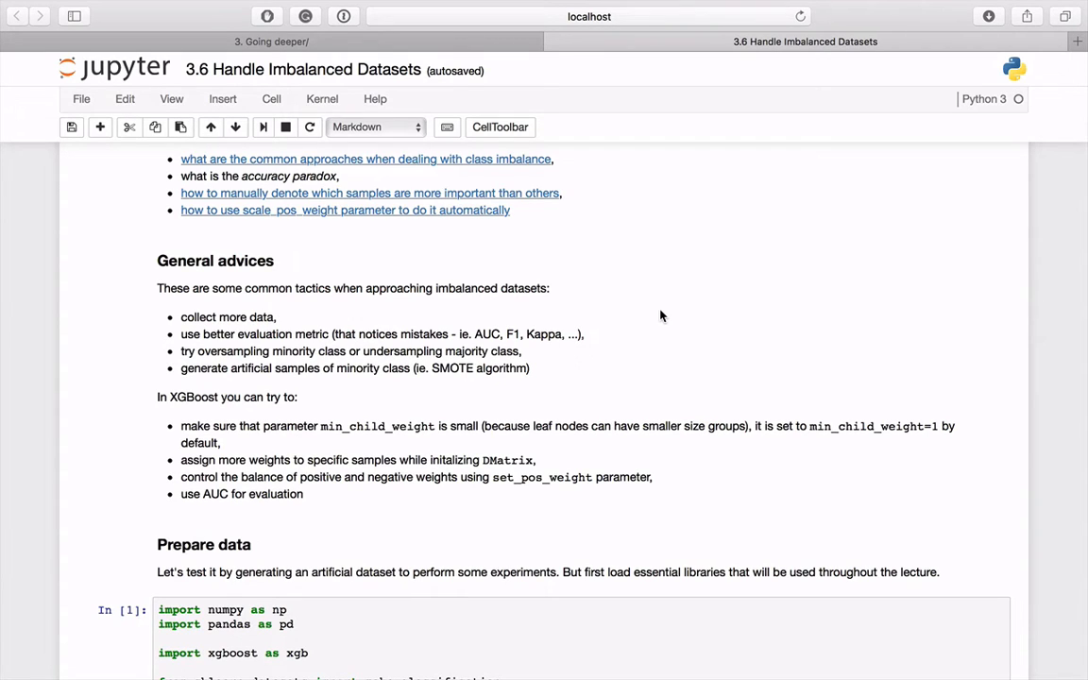
{"action": "mouse_move", "coordinate": [618, 318]}
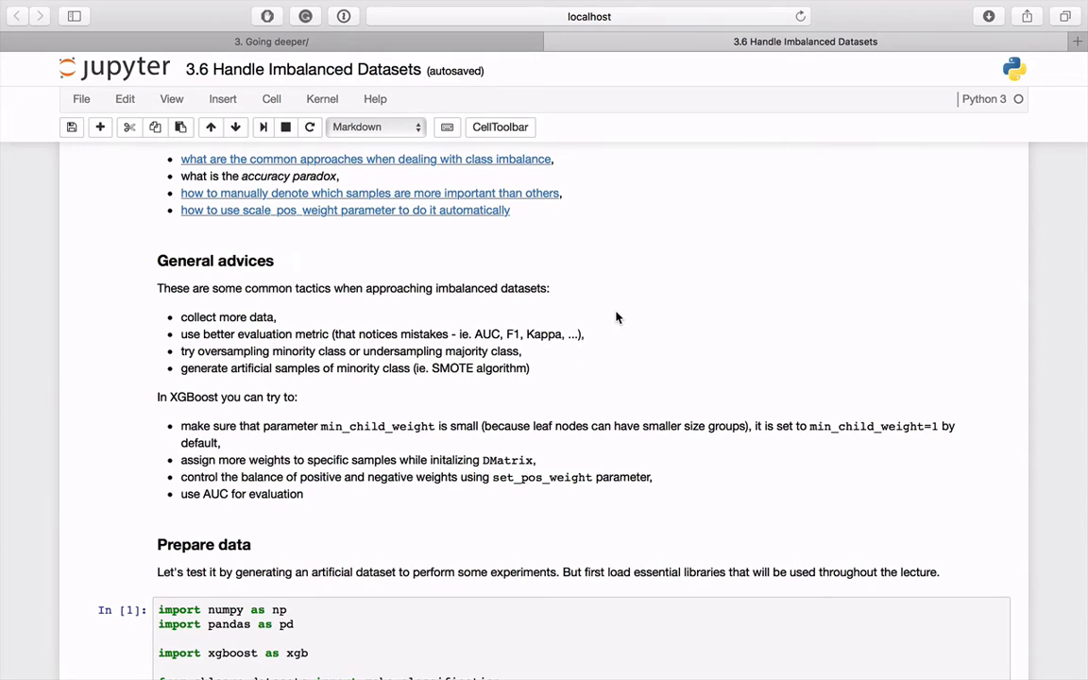
{"action": "scroll", "scroll_direction": "down", "scroll_amount": 3}
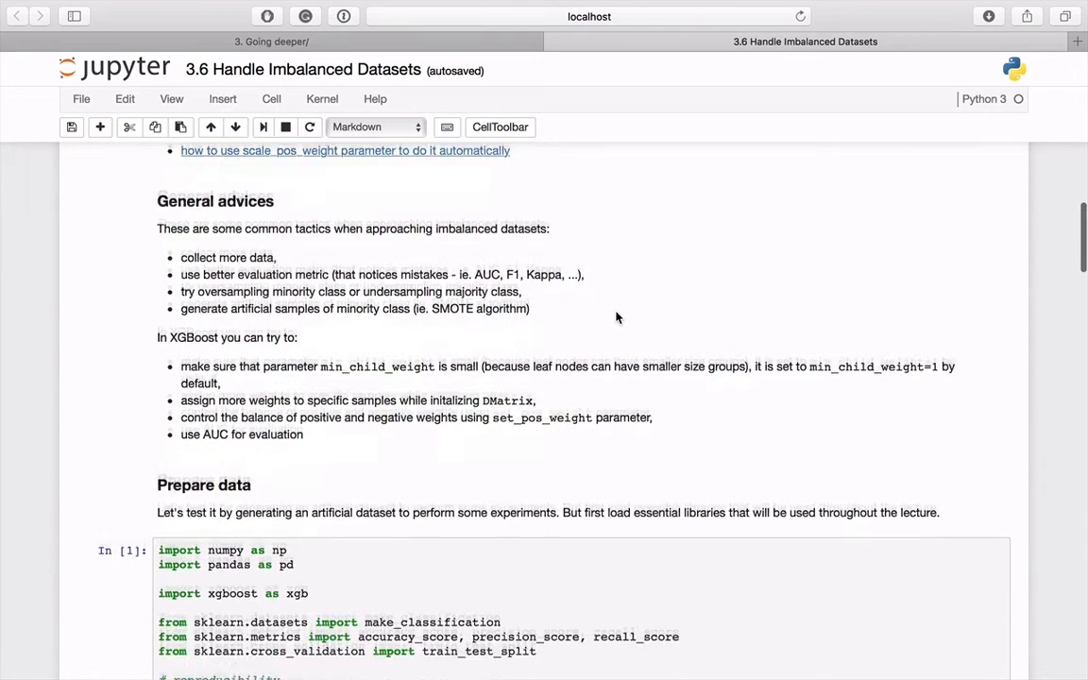
{"action": "scroll", "scroll_direction": "down", "scroll_amount": 3}
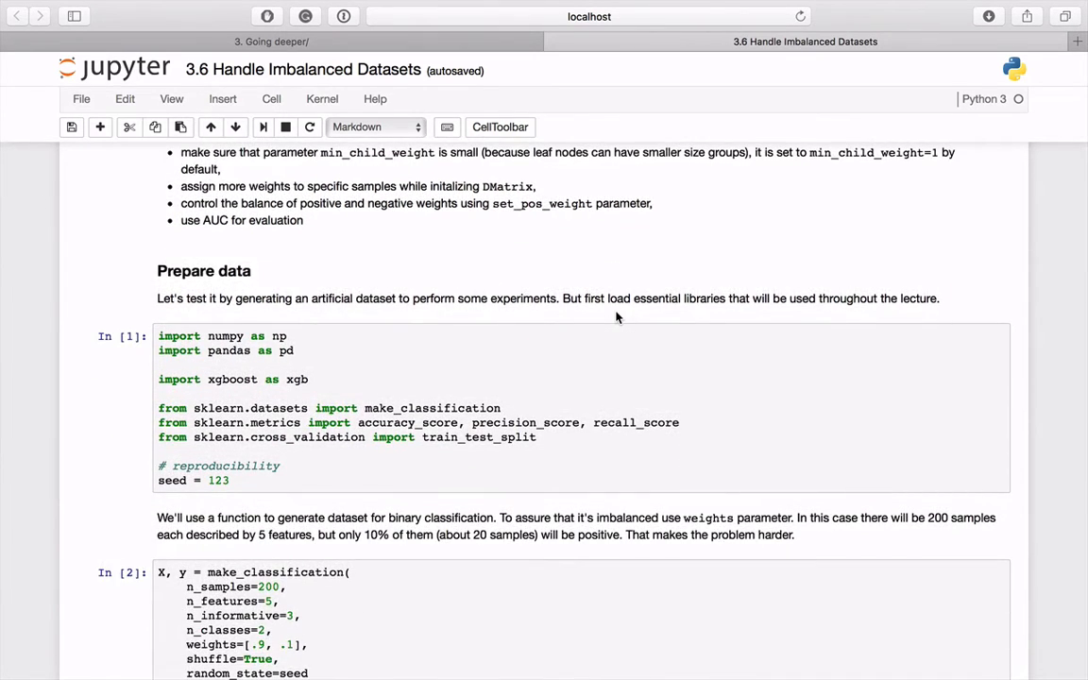
{"action": "scroll", "scroll_direction": "down", "scroll_amount": 3}
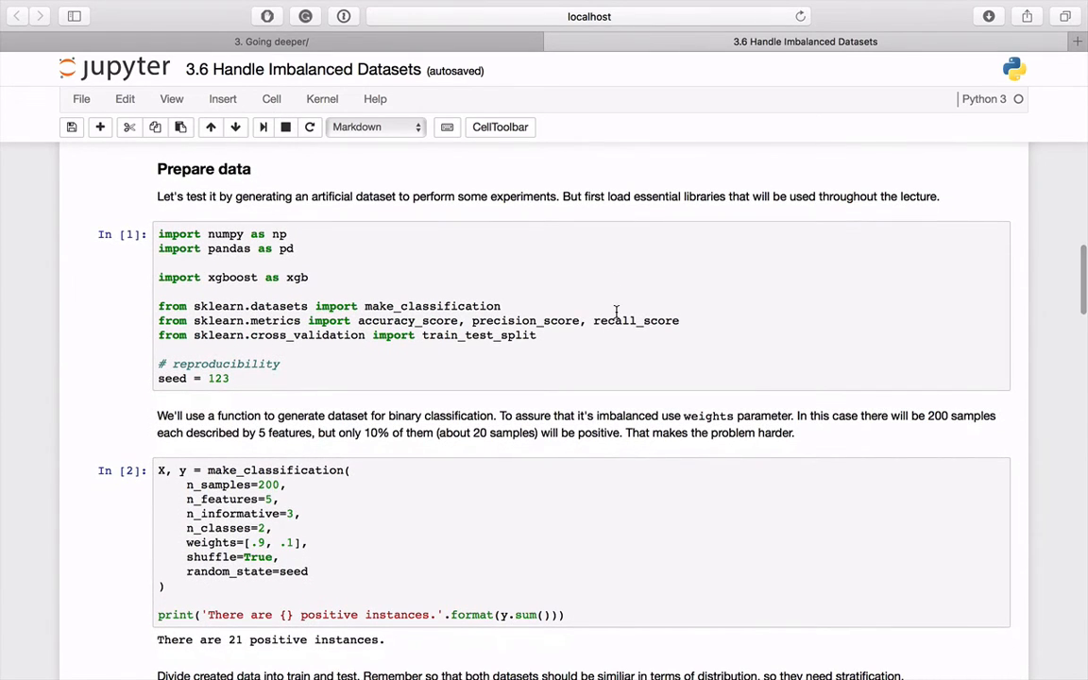
{"action": "mouse_move", "coordinate": [138, 342]}
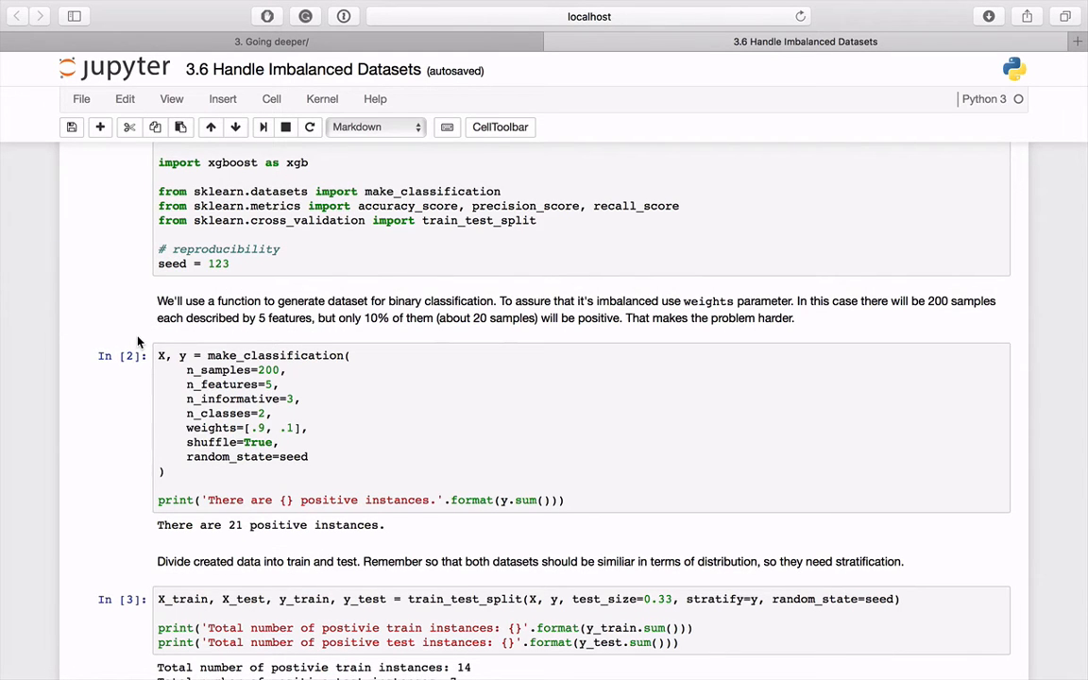
{"action": "scroll", "scroll_direction": "down", "scroll_amount": 3}
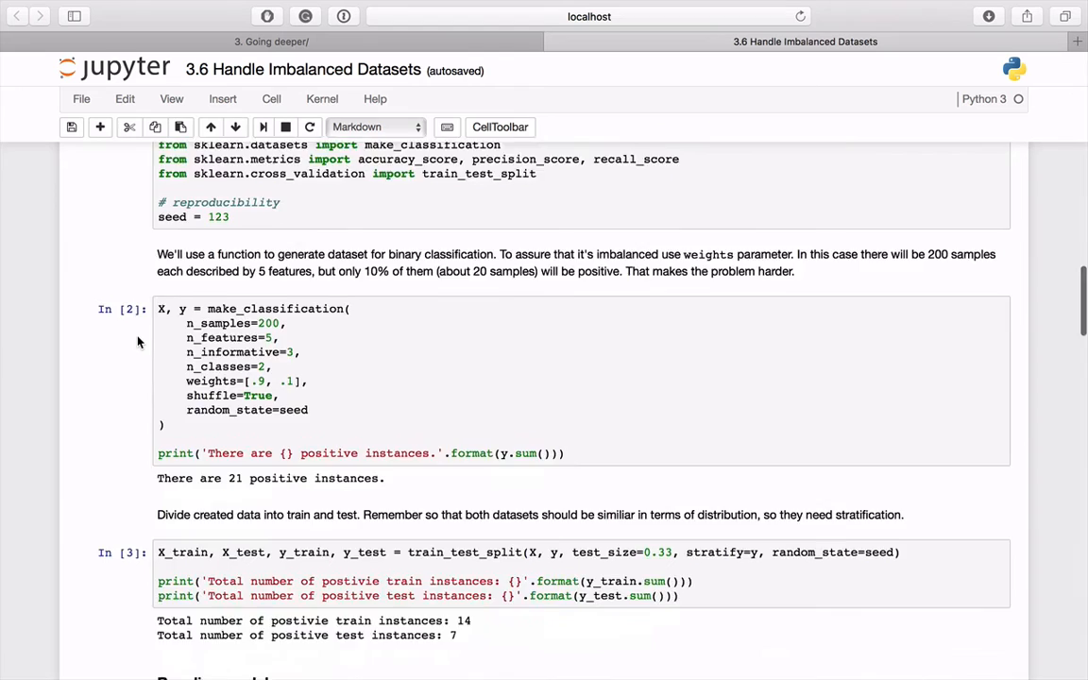
{"action": "scroll", "scroll_direction": "down", "scroll_amount": 3}
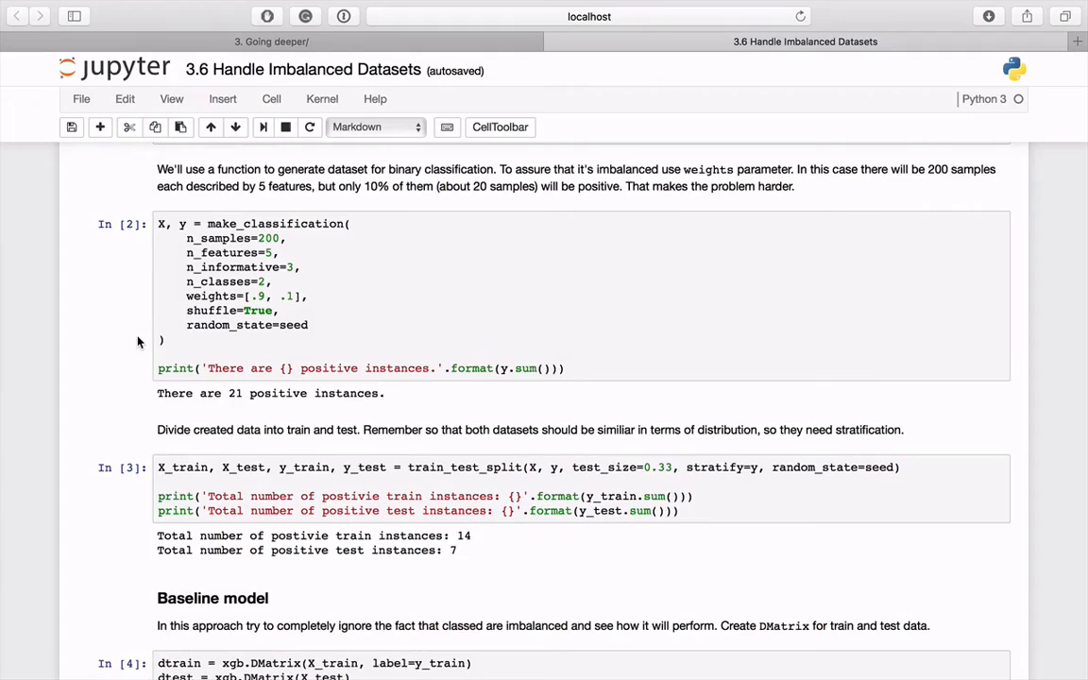
{"action": "scroll", "scroll_direction": "down", "scroll_amount": 3}
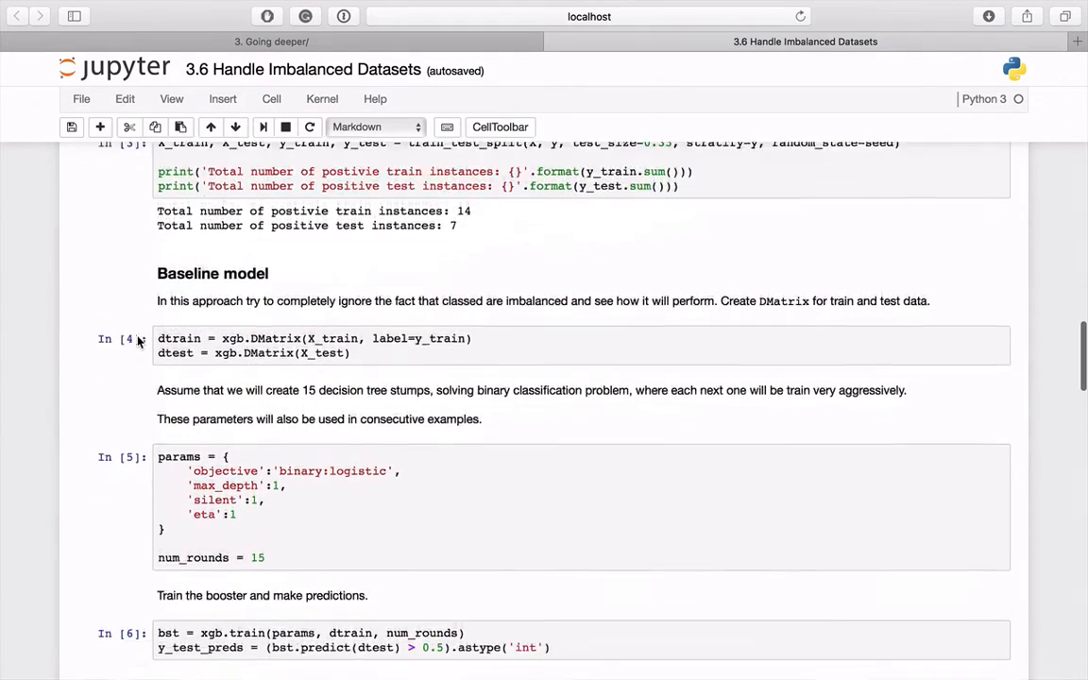
{"action": "scroll", "scroll_direction": "down", "scroll_amount": 3}
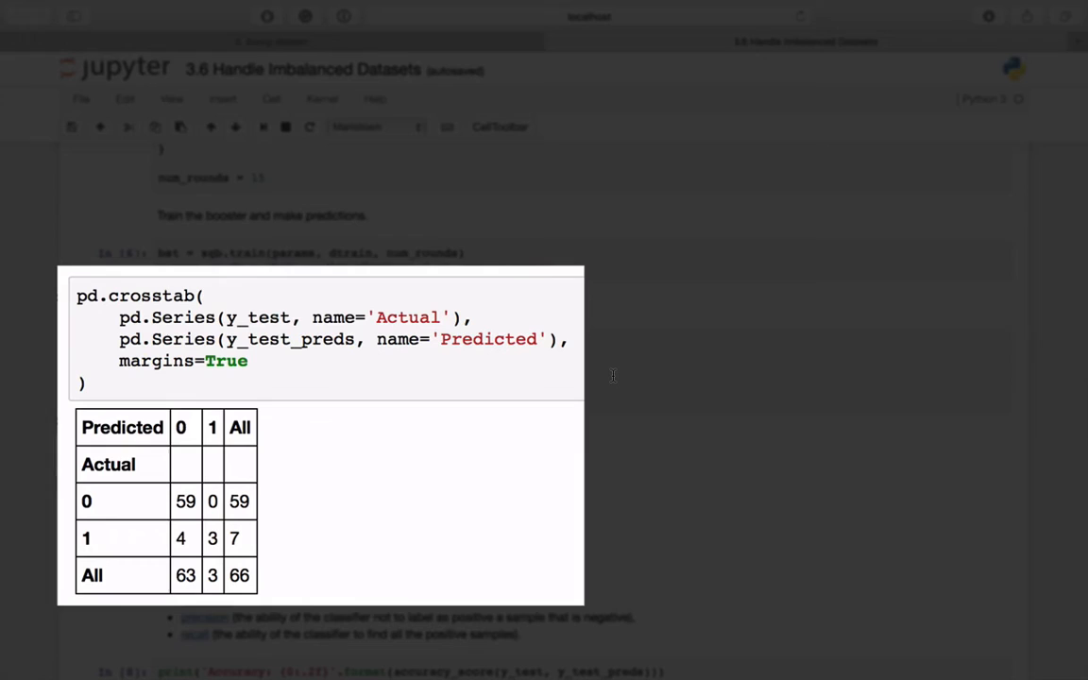
{"action": "mouse_move", "coordinate": [560, 560]}
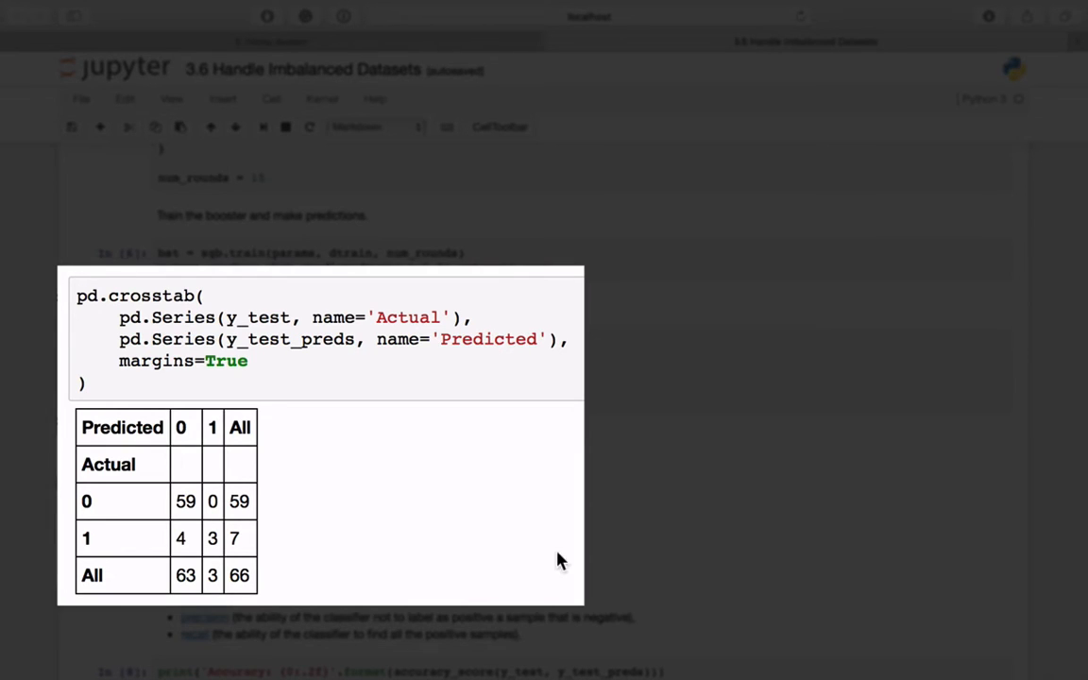
{"action": "mouse_move", "coordinate": [243, 501]}
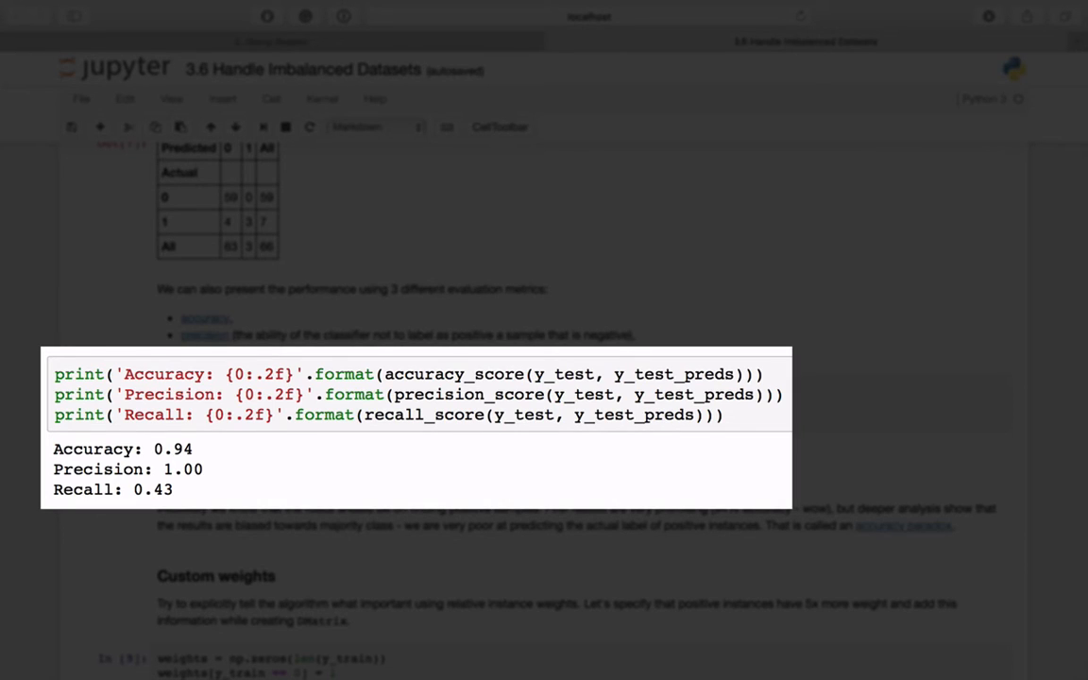
{"action": "mouse_move", "coordinate": [454, 509]}
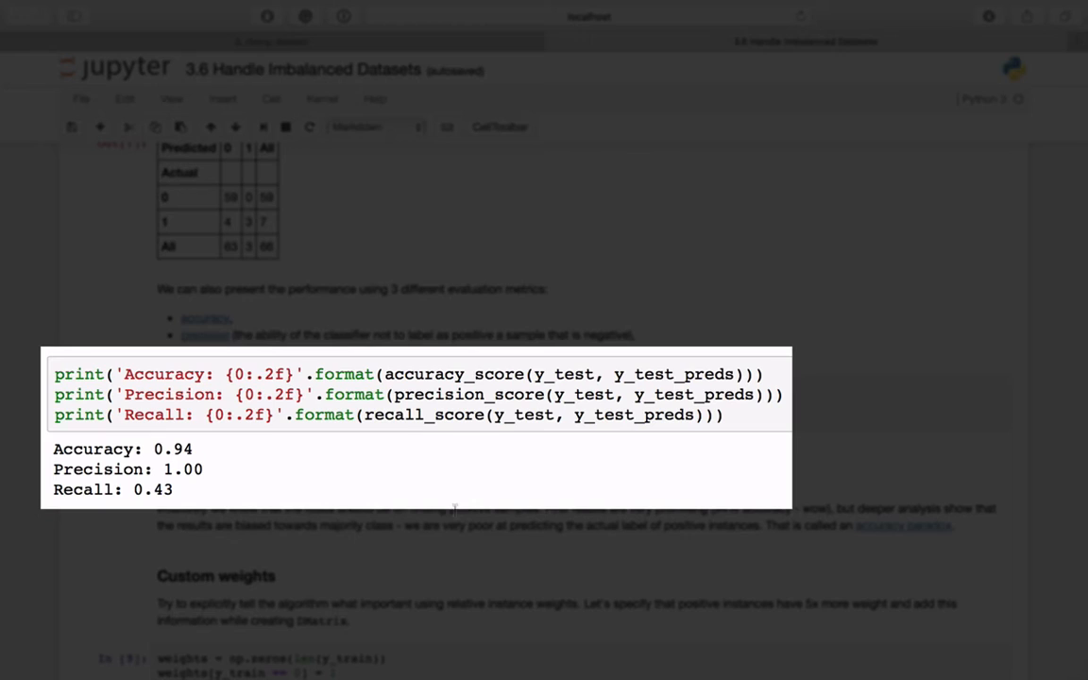
{"action": "mouse_move", "coordinate": [423, 326]}
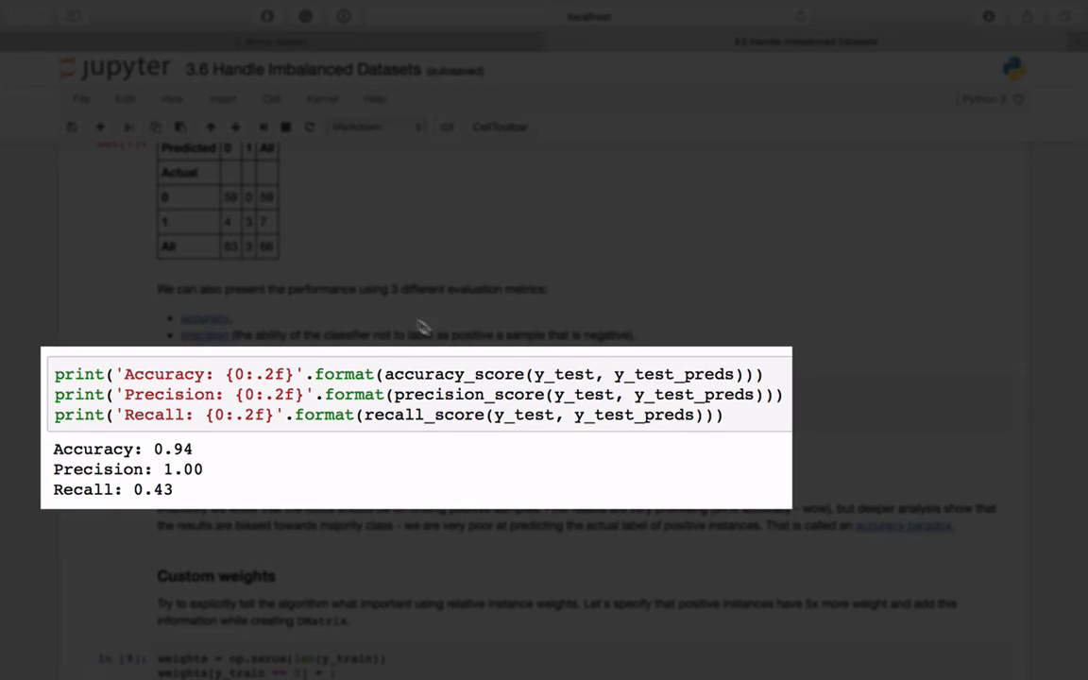
{"action": "mouse_move", "coordinate": [305, 484]}
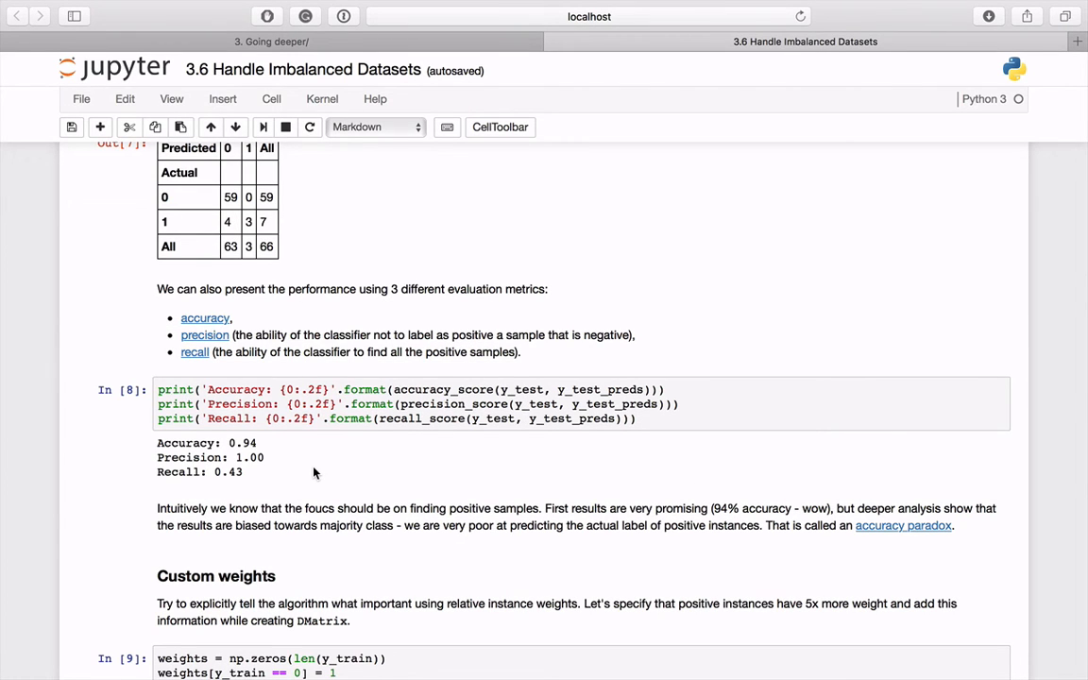
{"action": "scroll", "scroll_direction": "down", "scroll_amount": 3}
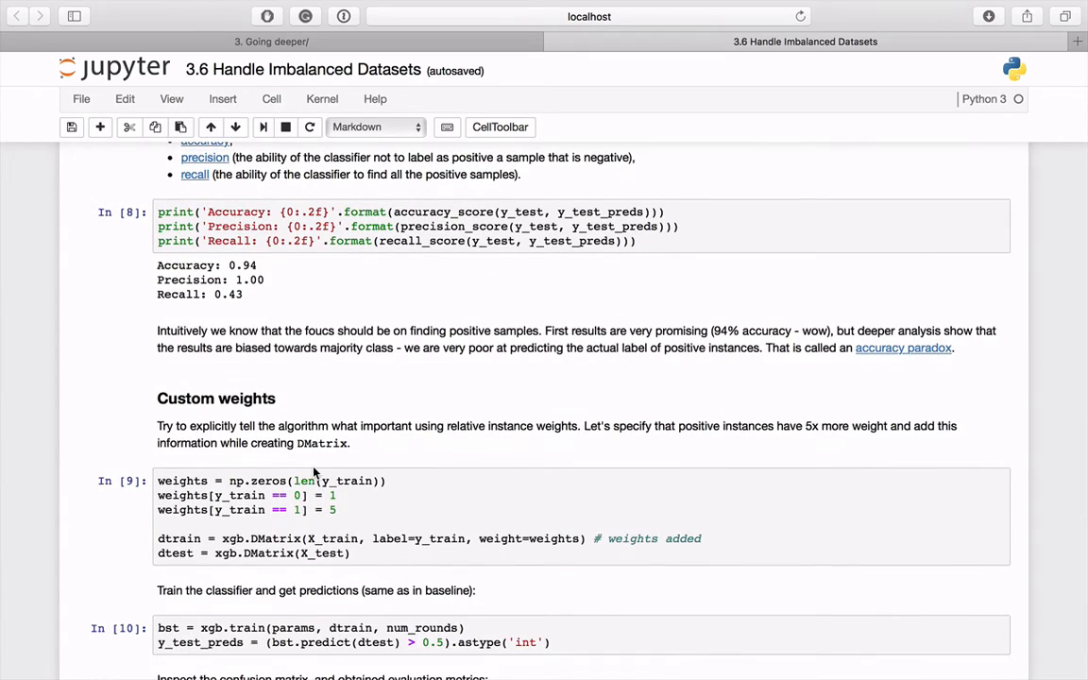
{"action": "scroll", "scroll_direction": "down", "scroll_amount": 3}
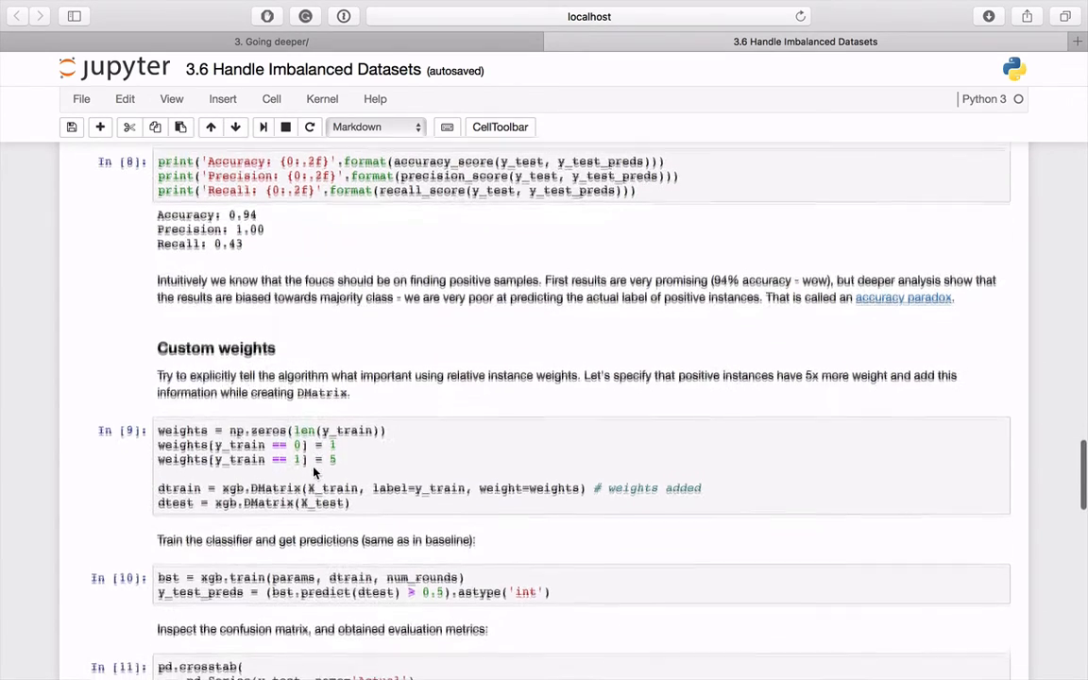
{"action": "scroll", "scroll_direction": "down", "scroll_amount": 3}
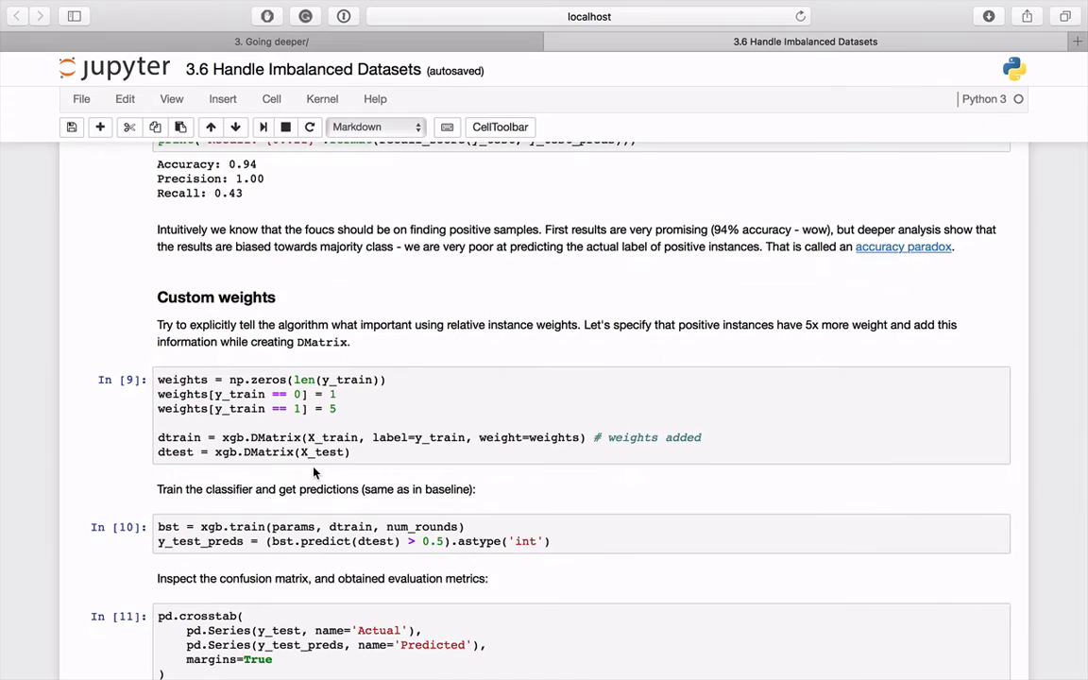
{"action": "scroll", "scroll_direction": "down", "scroll_amount": 3}
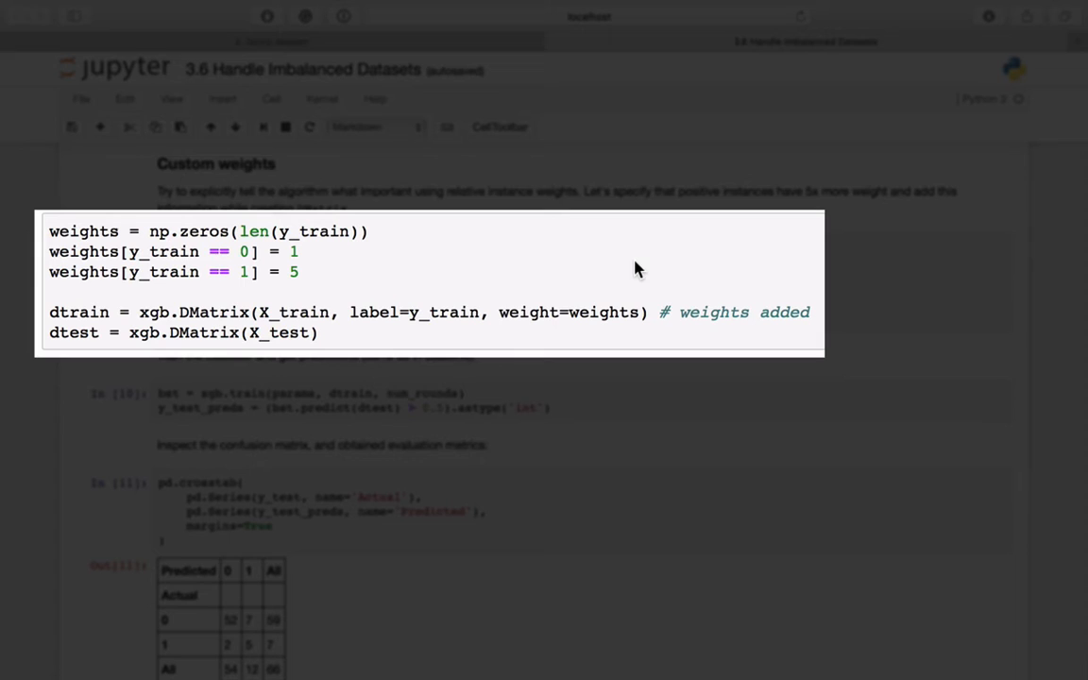
{"action": "left_click", "coordinate": [463, 332]}
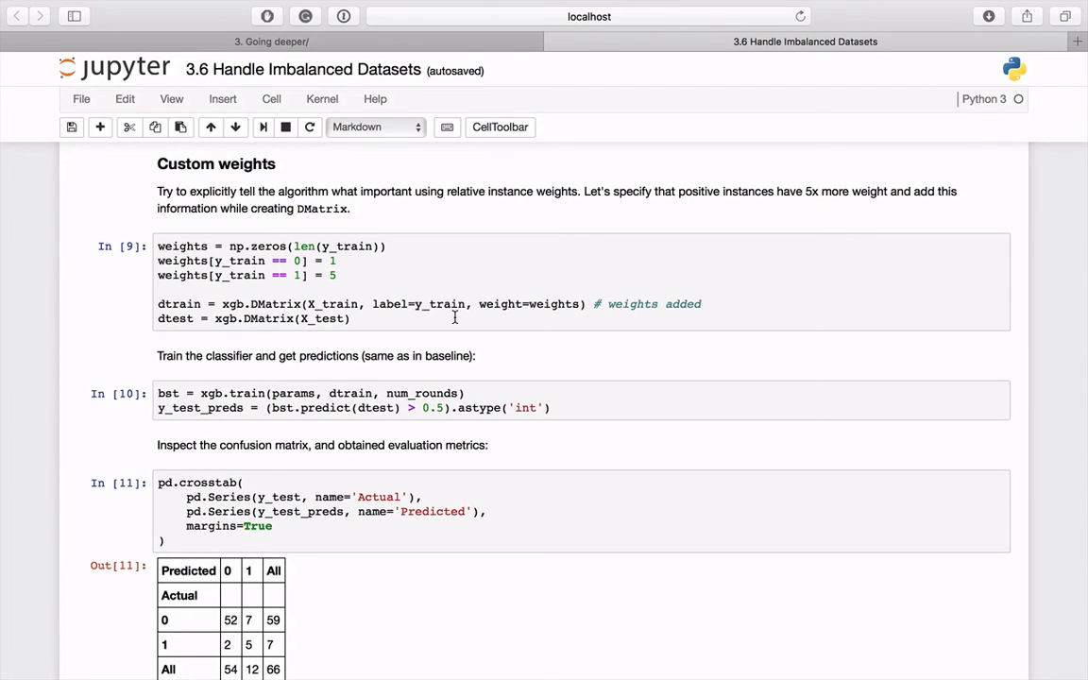
{"action": "scroll", "scroll_direction": "down", "scroll_amount": 3}
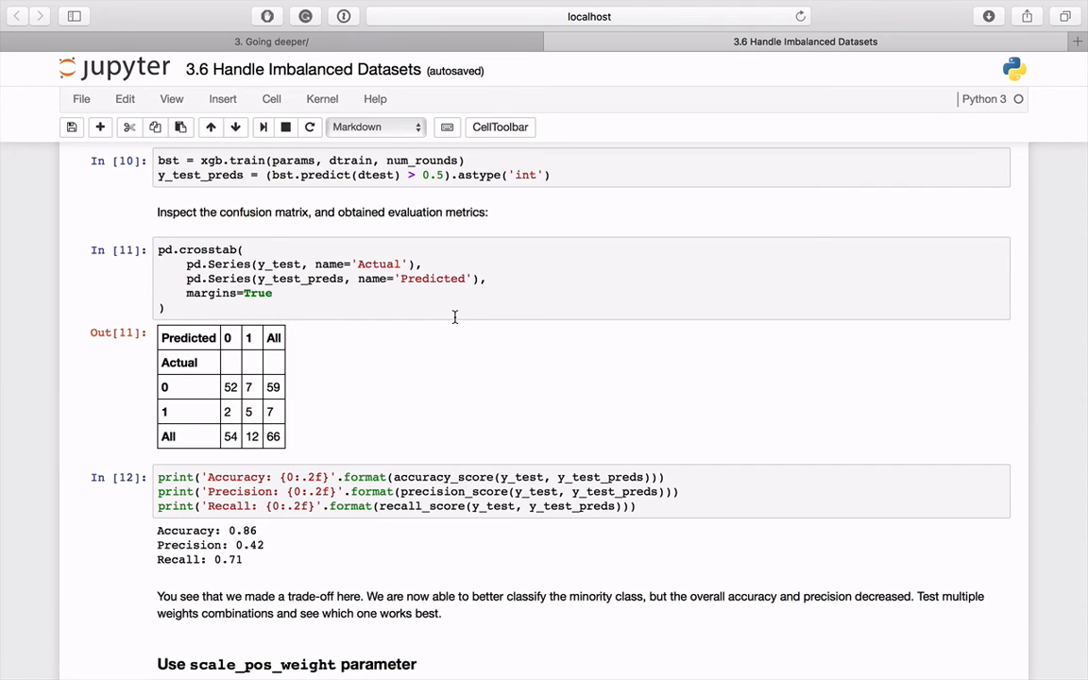
{"action": "scroll", "scroll_direction": "down", "scroll_amount": 3}
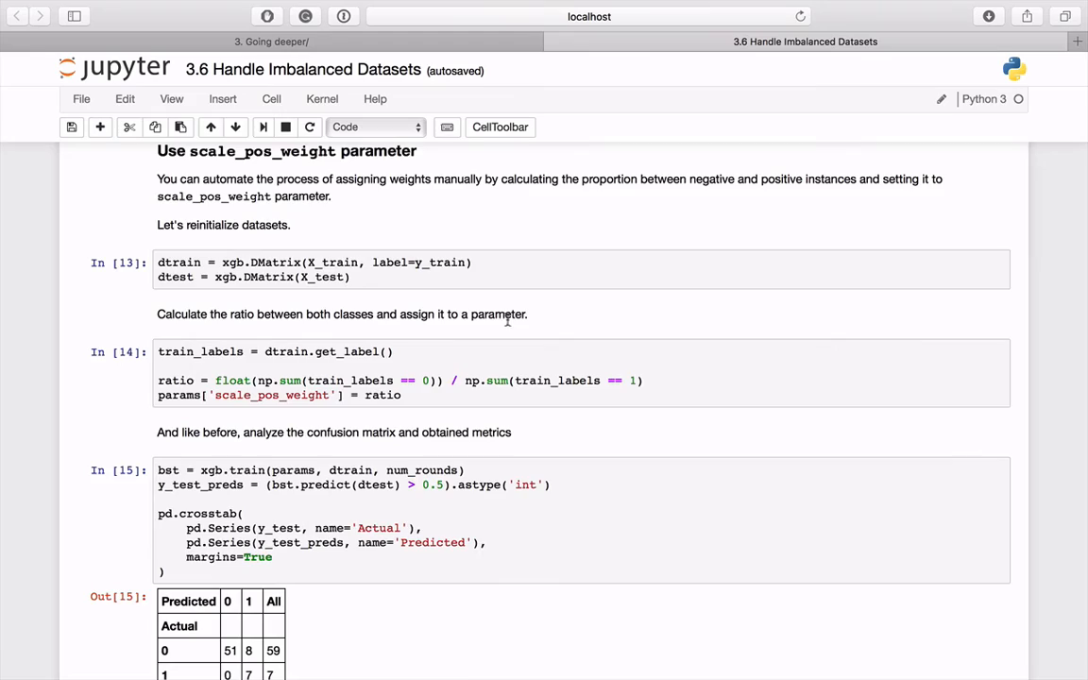
{"action": "scroll", "scroll_direction": "down", "scroll_amount": 3}
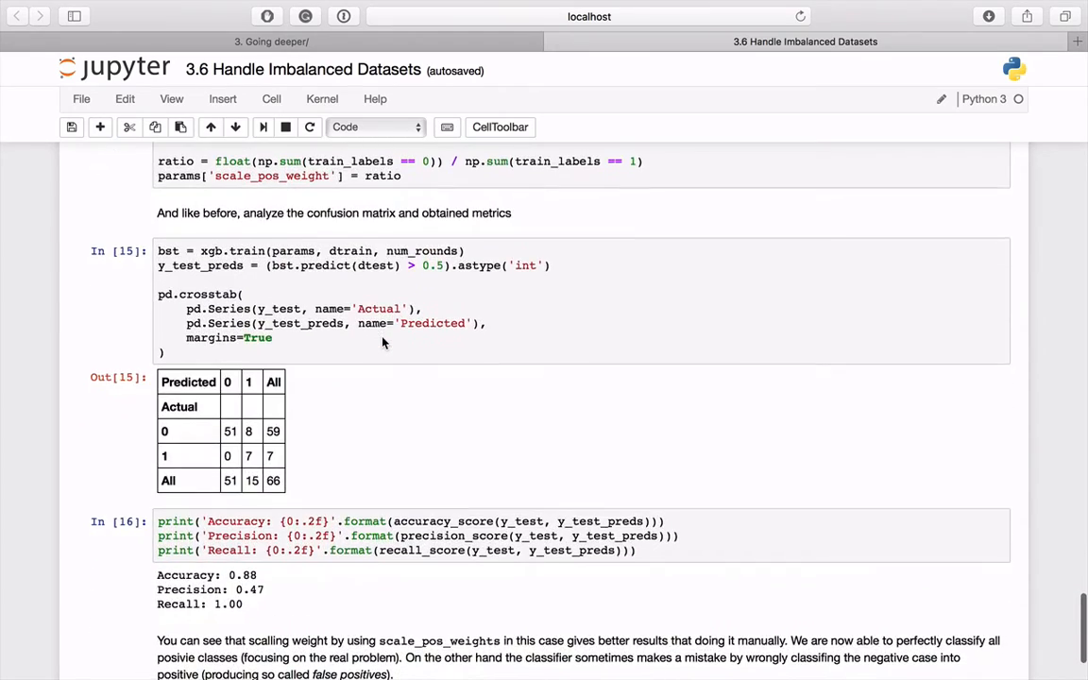